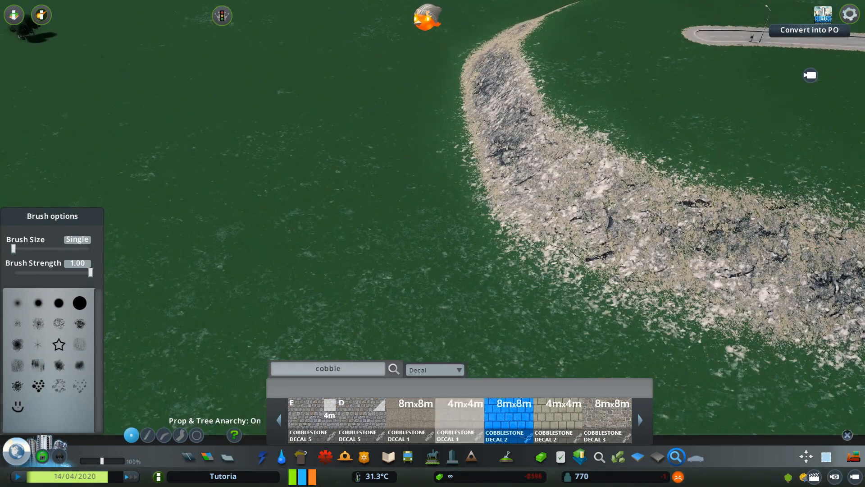
{"action": "mouse_move", "coordinate": [510, 420]}
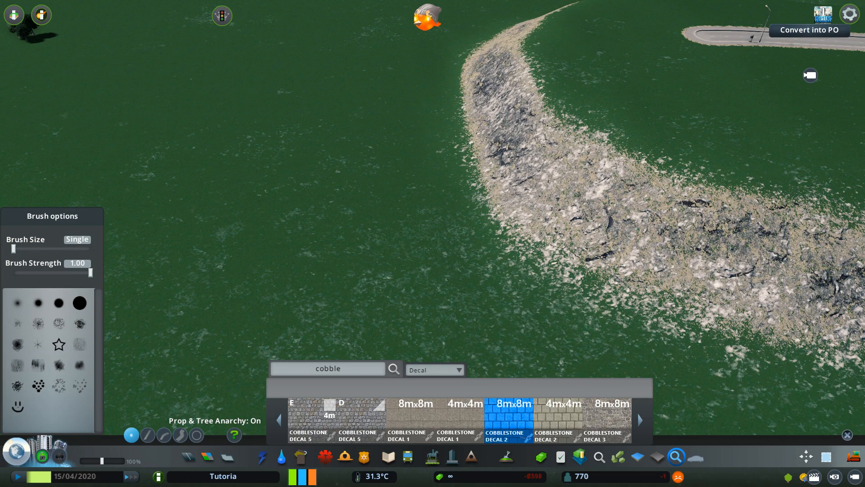
- Place several cobblestone decal patches along the sidewalk against the curb
{"action": "left_click", "coordinate": [434, 368]}
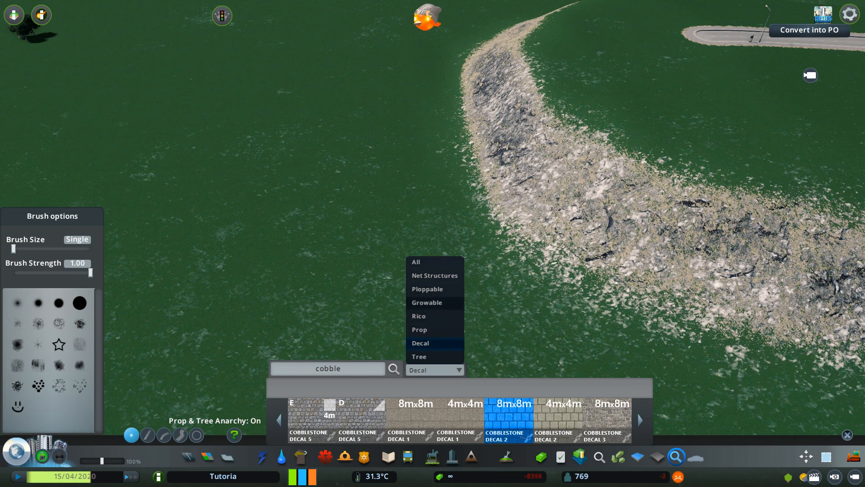
{"action": "mouse_move", "coordinate": [302, 477]}
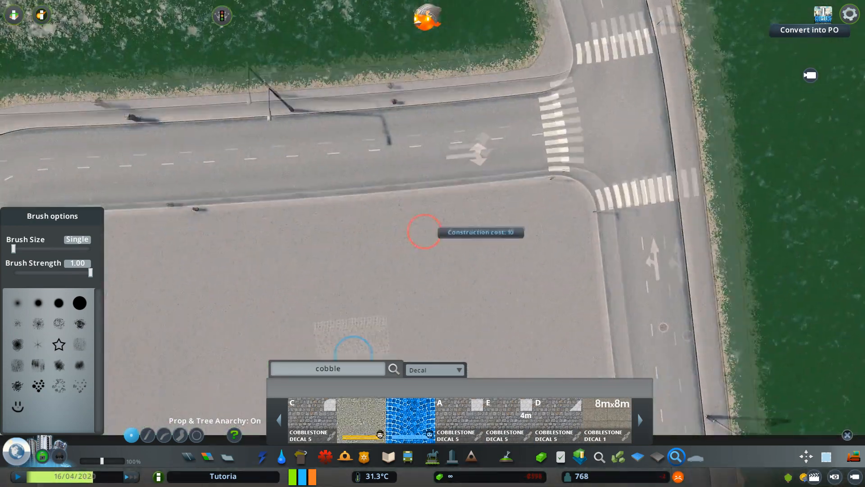
{"action": "left_click", "coordinate": [425, 232]}
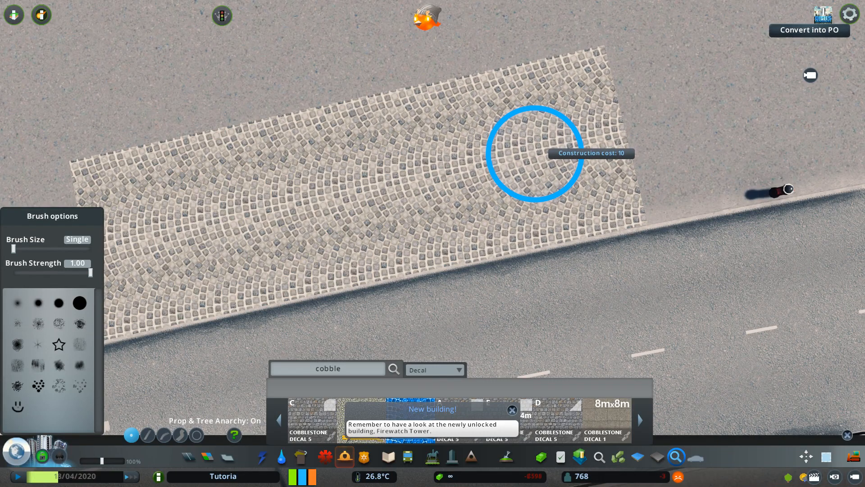
{"action": "left_click", "coordinate": [533, 153]}
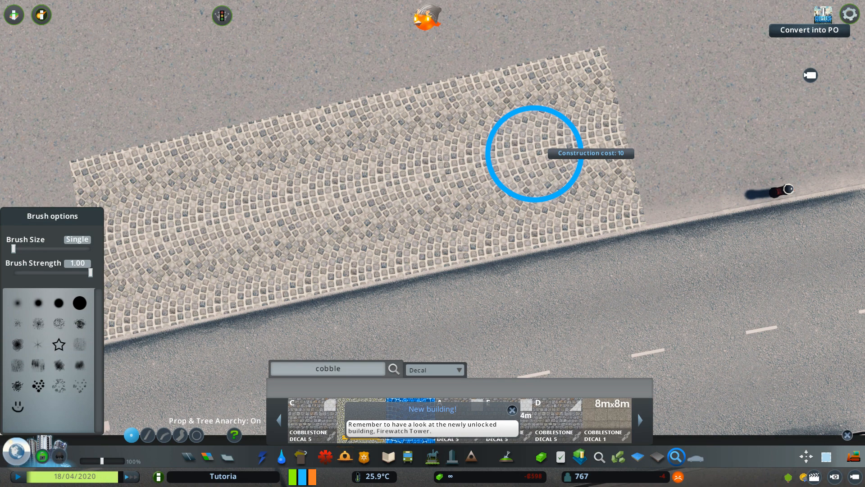
{"action": "left_click", "coordinate": [534, 152]}
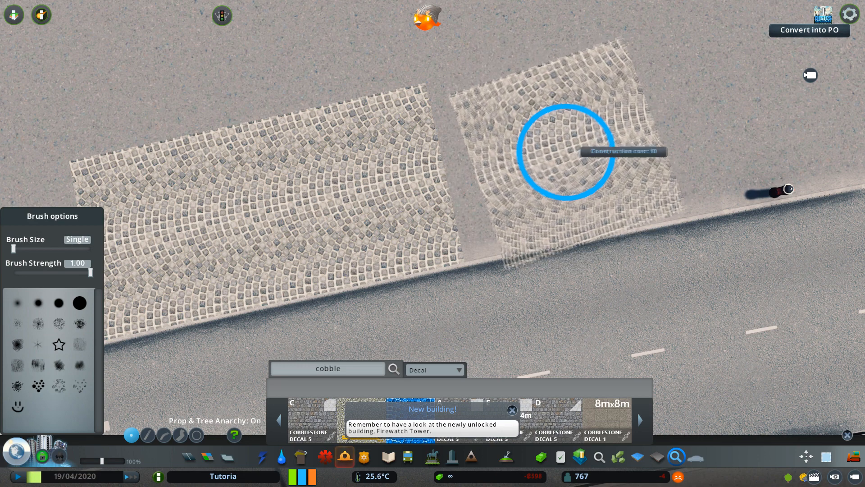
{"action": "left_click", "coordinate": [559, 154]}
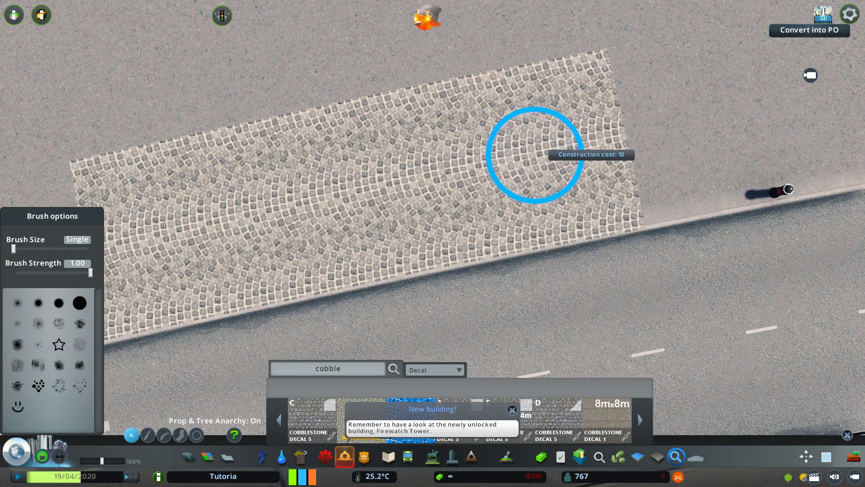
{"action": "left_click", "coordinate": [532, 155]}
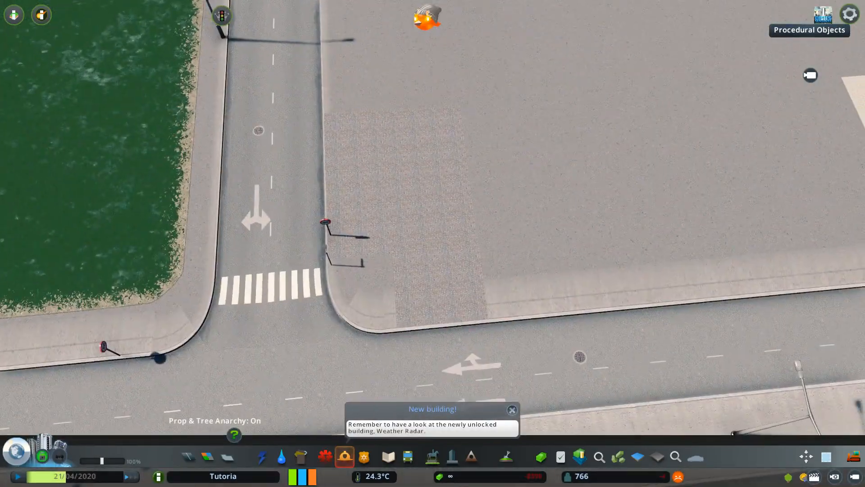
- Dismiss the new-building notification and close the decal panel
{"action": "left_click", "coordinate": [511, 410]}
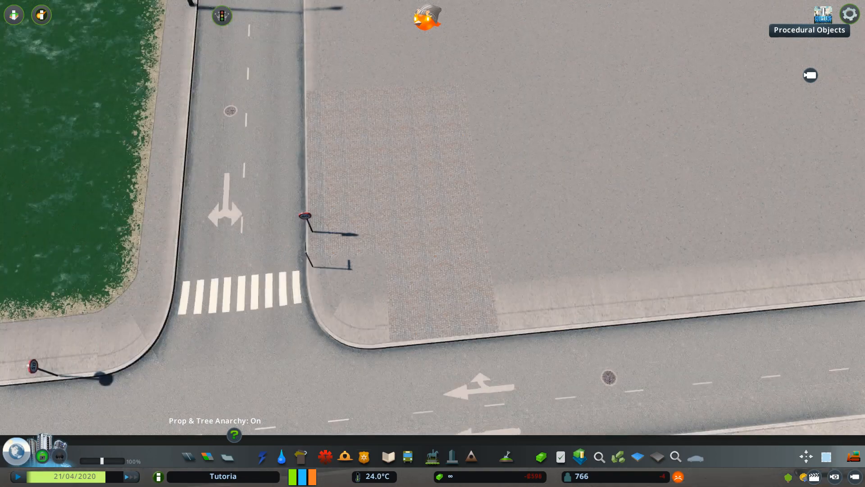
{"action": "left_click", "coordinate": [675, 456]}
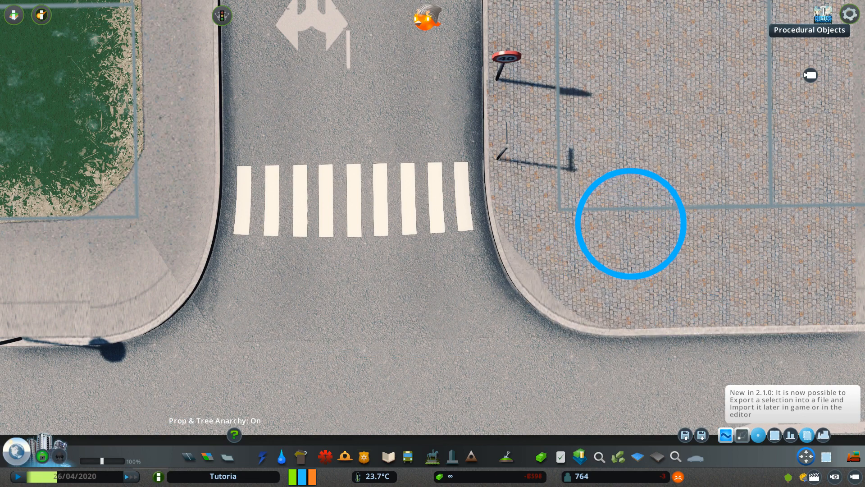
{"action": "mouse_move", "coordinate": [610, 224]}
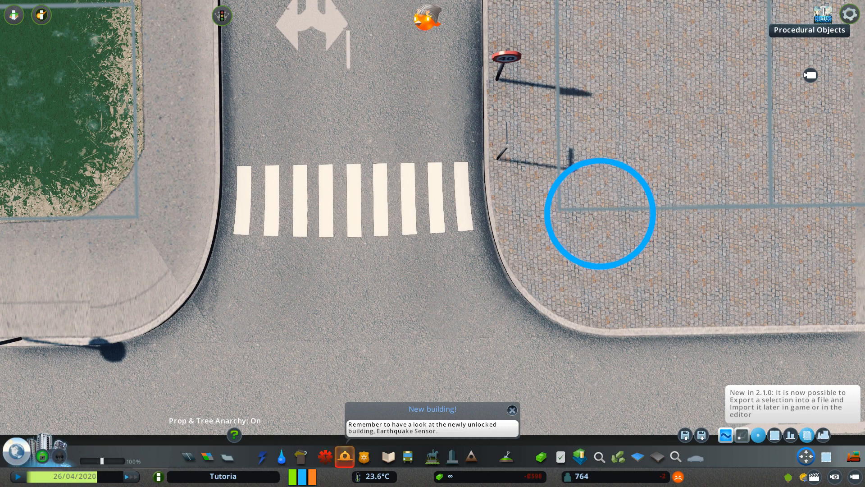
{"action": "mouse_move", "coordinate": [602, 212]}
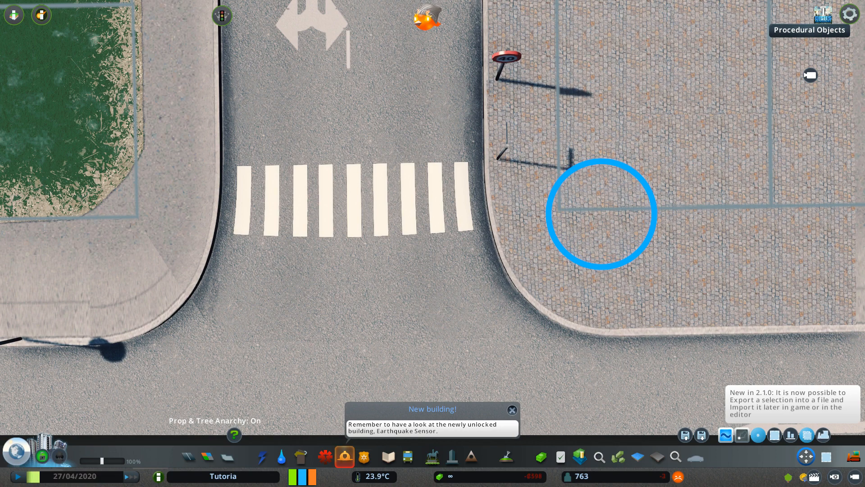
- Convert the corner cobblestone decal into a Procedural Object
{"action": "left_click", "coordinate": [511, 409]}
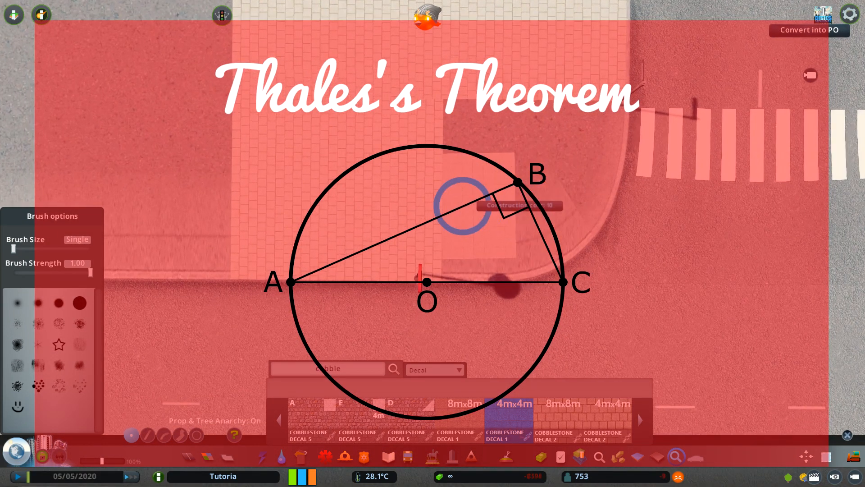
- Reopen Find It and browse the 4m cobblestone decals
{"action": "left_click", "coordinate": [639, 420]}
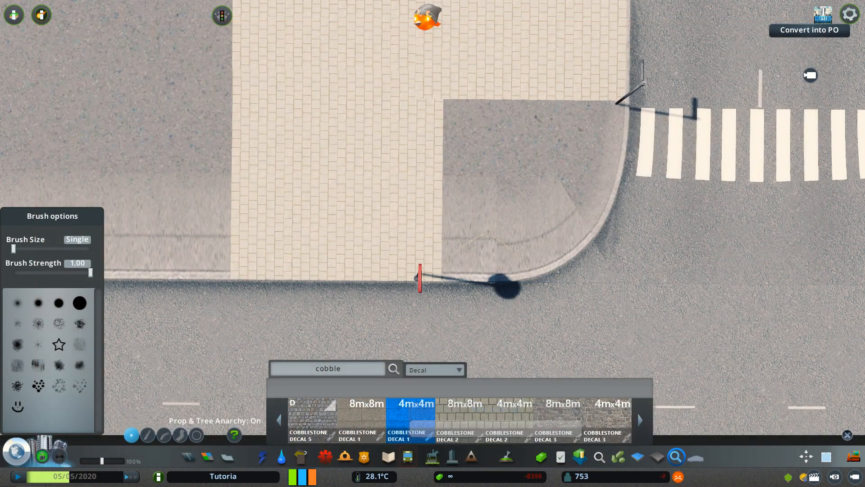
{"action": "left_click", "coordinate": [280, 420]}
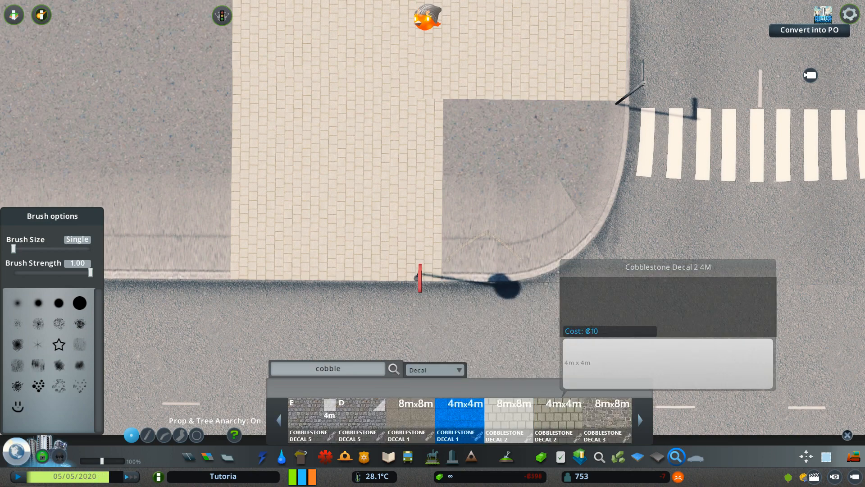
- Place Cobblestone Decal 2 4M patches over the bare curved corner
{"action": "left_click", "coordinate": [558, 420]}
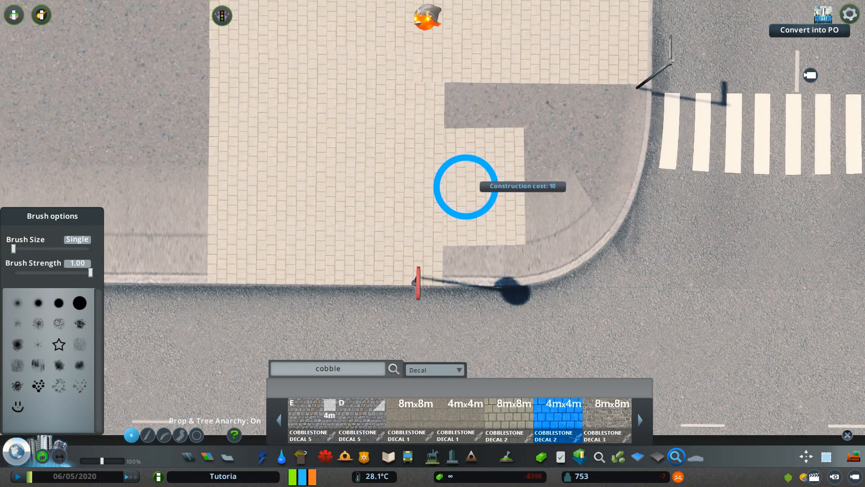
{"action": "mouse_move", "coordinate": [482, 215]}
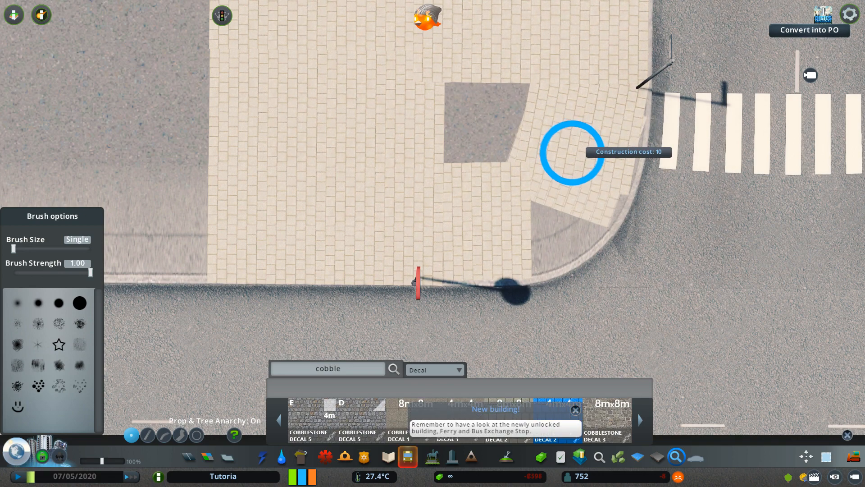
{"action": "left_click", "coordinate": [570, 160]}
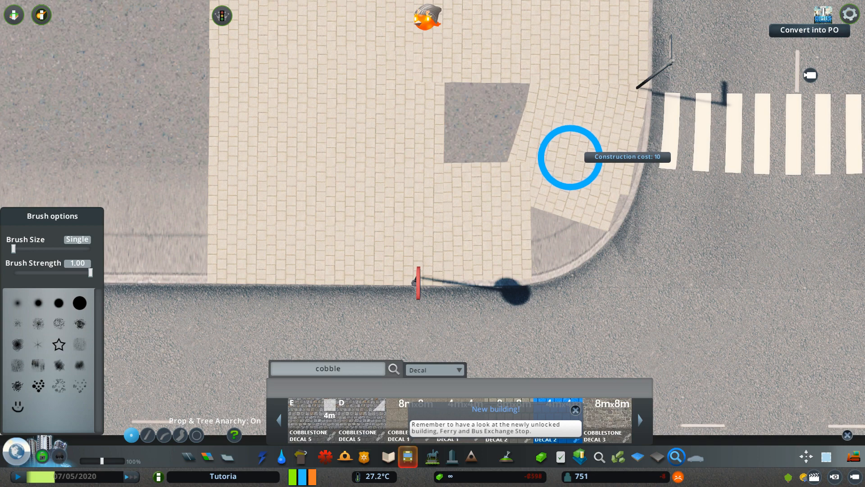
{"action": "mouse_move", "coordinate": [530, 204]}
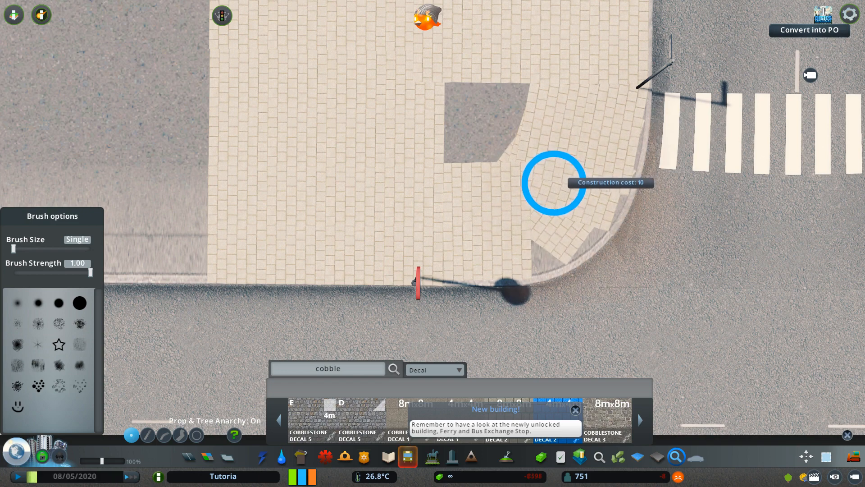
{"action": "mouse_move", "coordinate": [548, 193]}
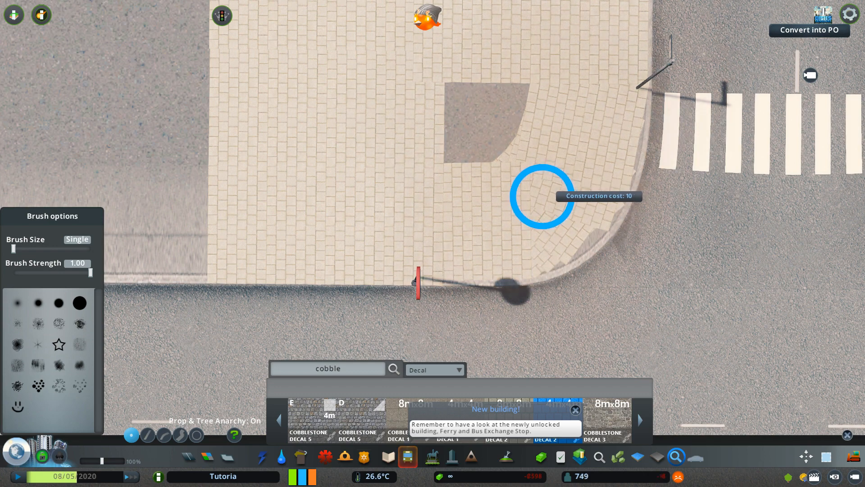
{"action": "mouse_move", "coordinate": [548, 192]}
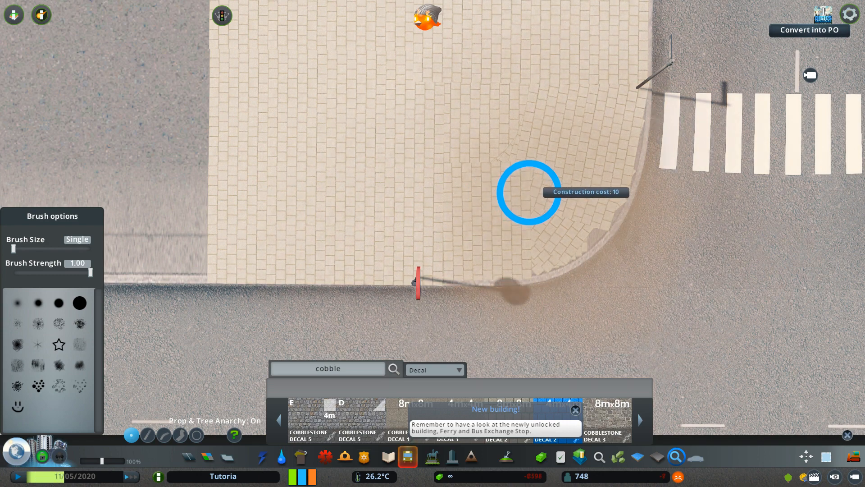
{"action": "mouse_move", "coordinate": [549, 176]}
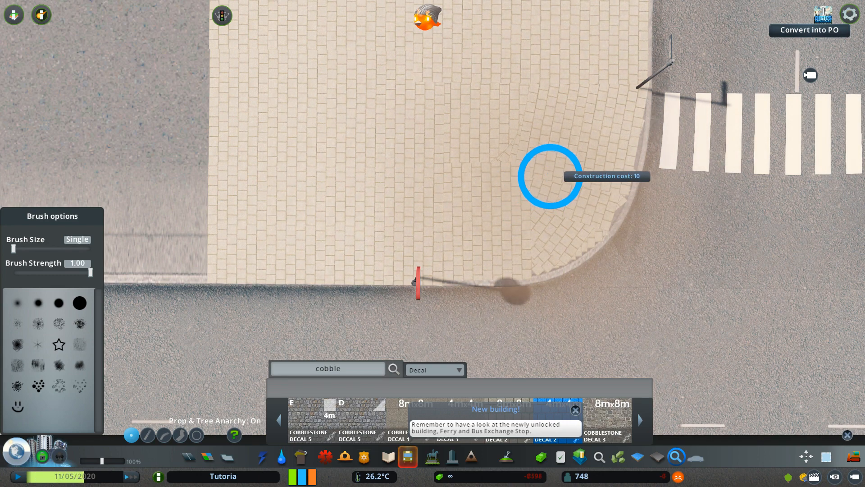
{"action": "mouse_move", "coordinate": [557, 163]}
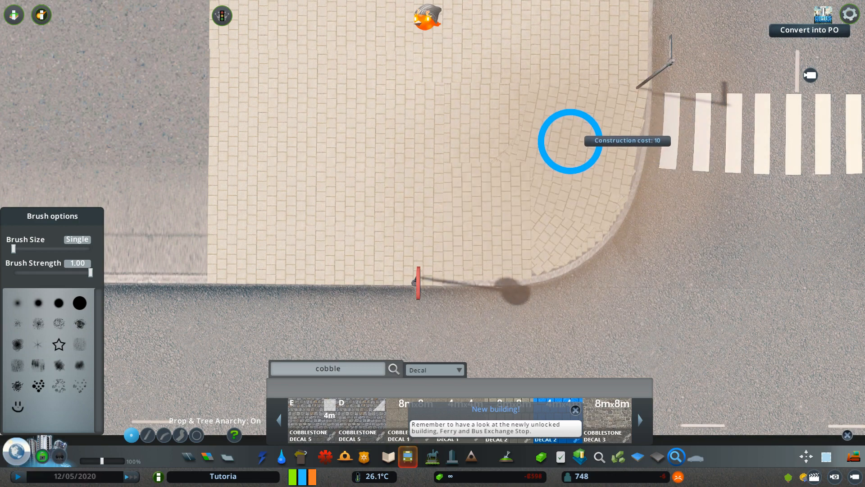
{"action": "mouse_move", "coordinate": [579, 114]}
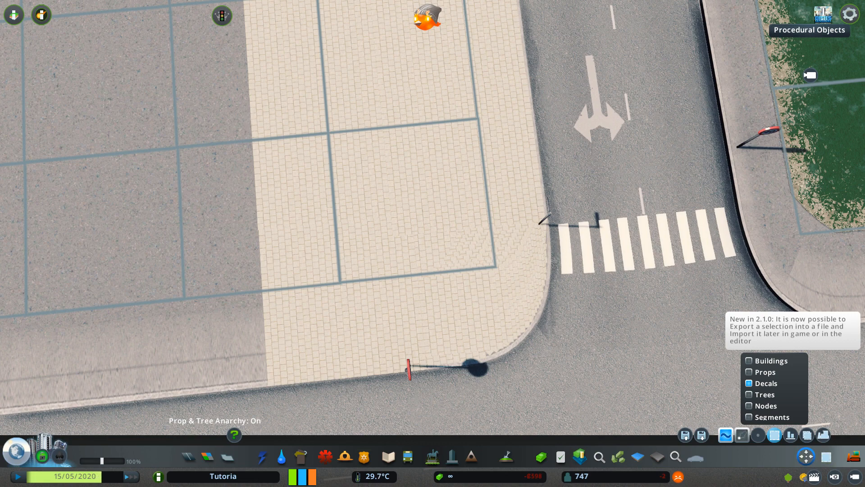
- Convert the corner cobblestone decals into procedural objects
{"action": "left_click", "coordinate": [469, 271]}
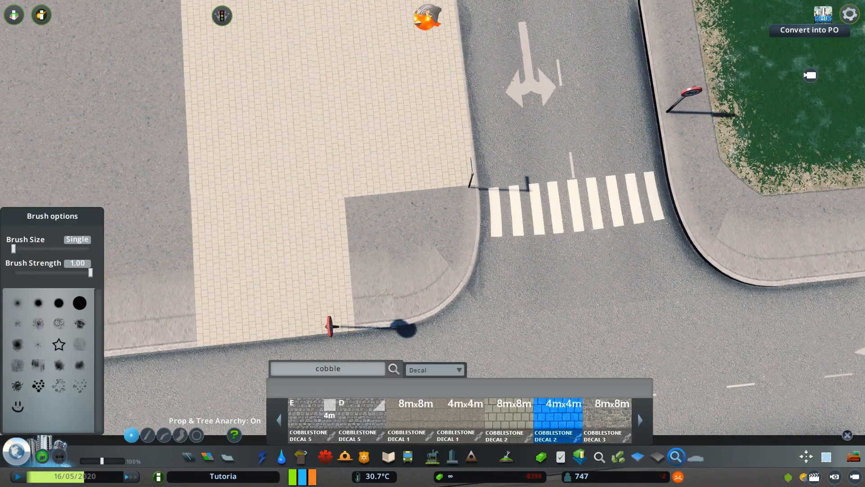
- Lay a cobblestone patch across the straight road and convert it to a procedural object
{"action": "left_click", "coordinate": [511, 408]}
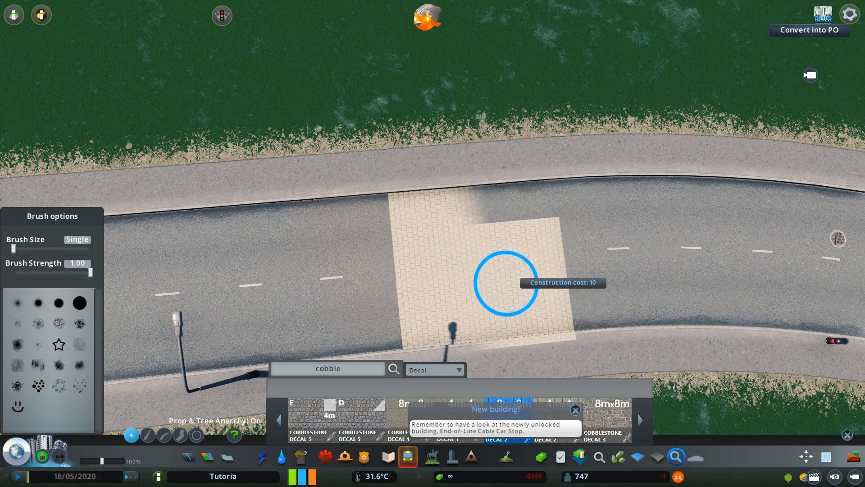
{"action": "left_click", "coordinate": [825, 15]}
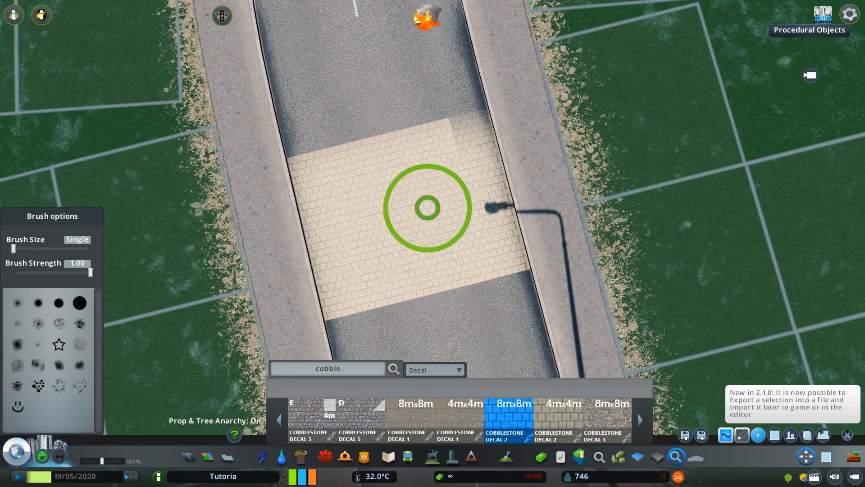
{"action": "left_click", "coordinate": [426, 207]}
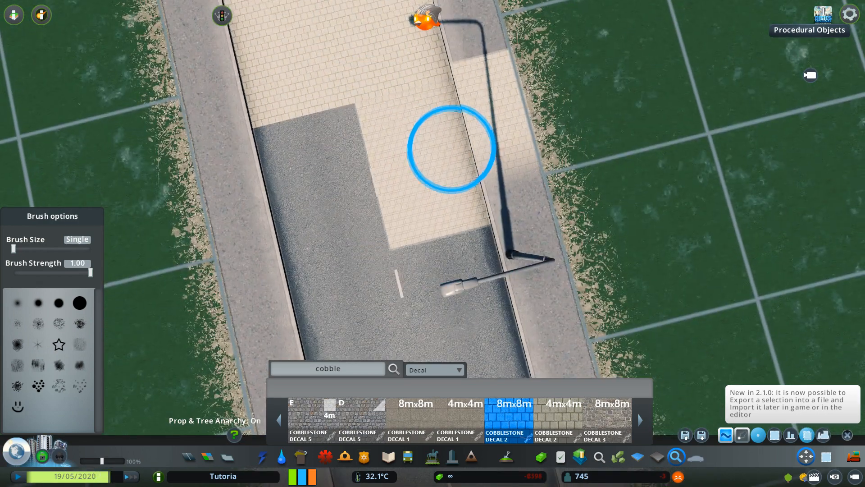
- Add another cobblestone patch on the straight road and convert it
{"action": "left_click", "coordinate": [452, 163]}
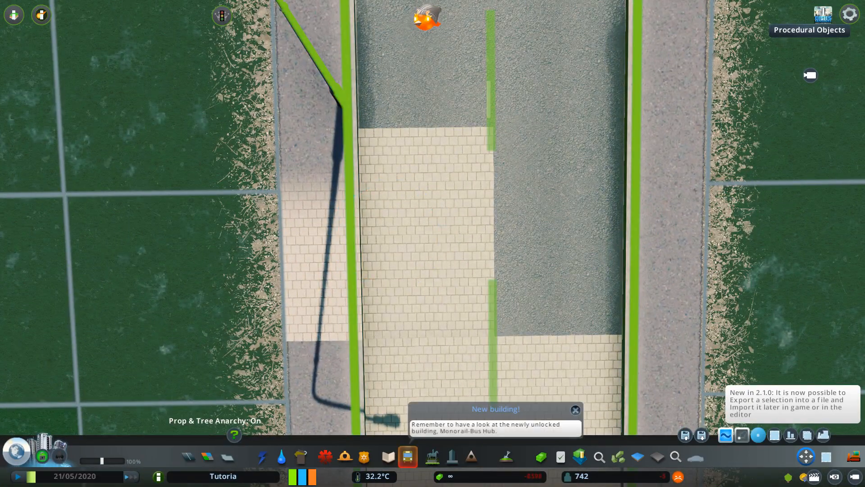
{"action": "left_click", "coordinate": [389, 235]}
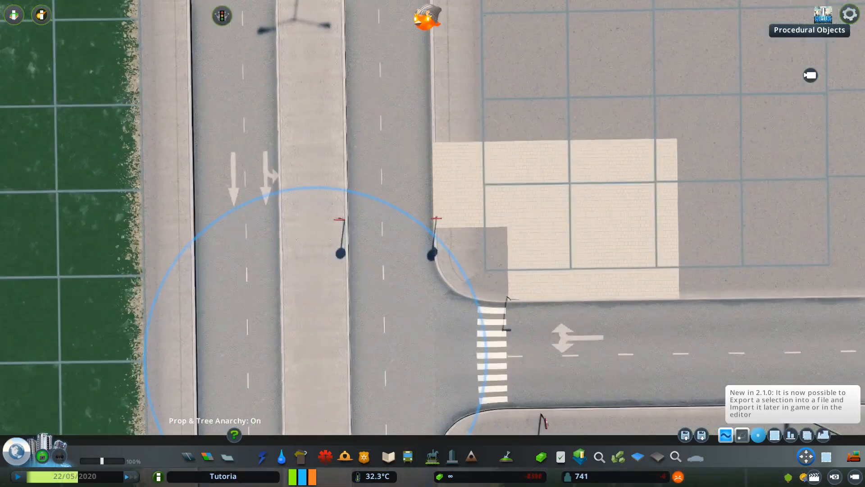
- Place a cobblestone patch over the street corner for conversion into a procedural object
{"action": "left_click", "coordinate": [675, 456]}
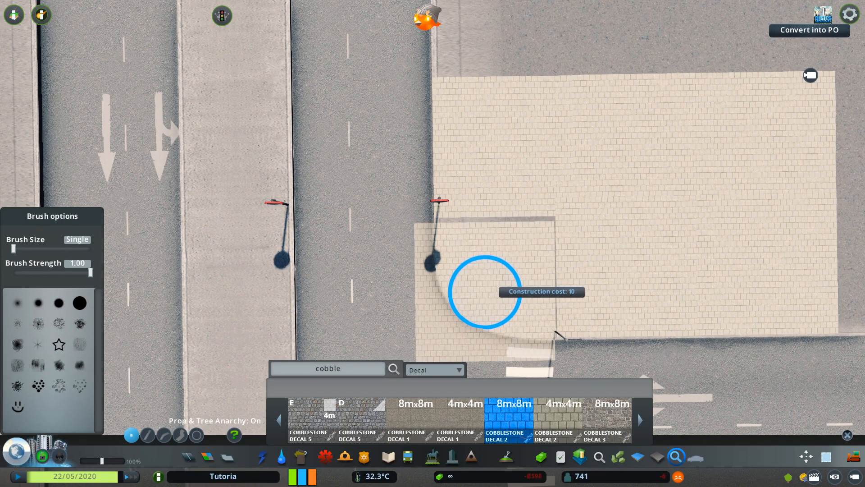
{"action": "left_click", "coordinate": [484, 292]}
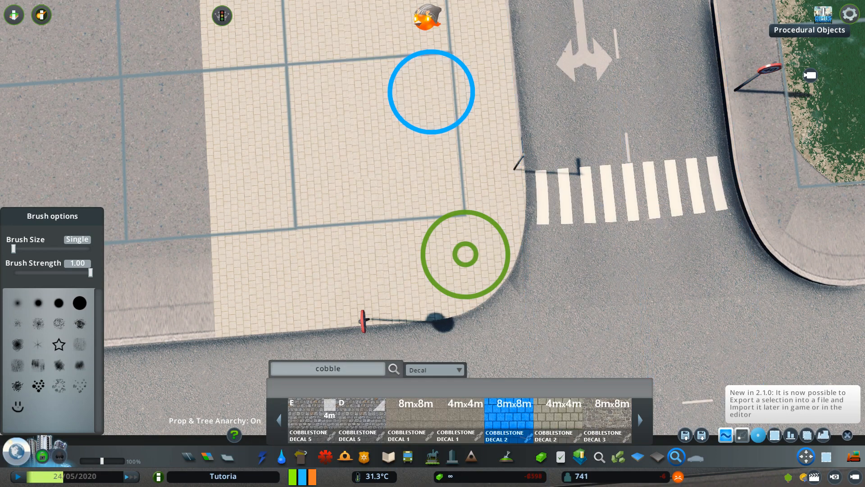
{"action": "mouse_move", "coordinate": [432, 90]}
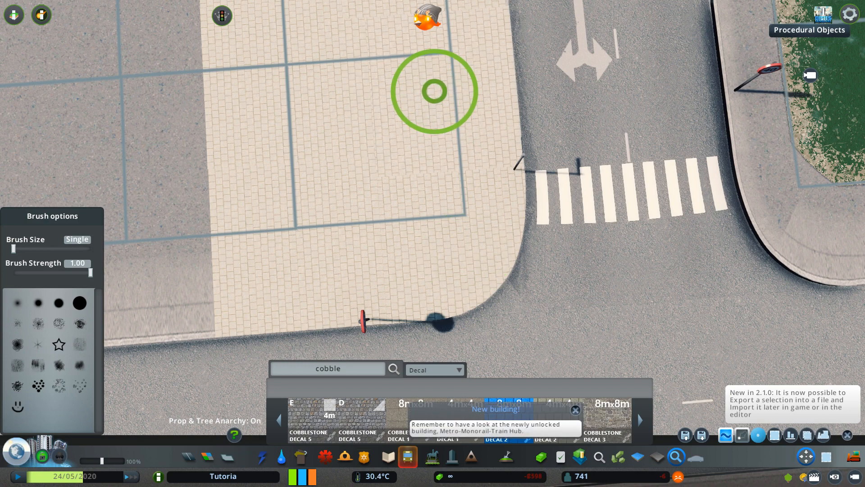